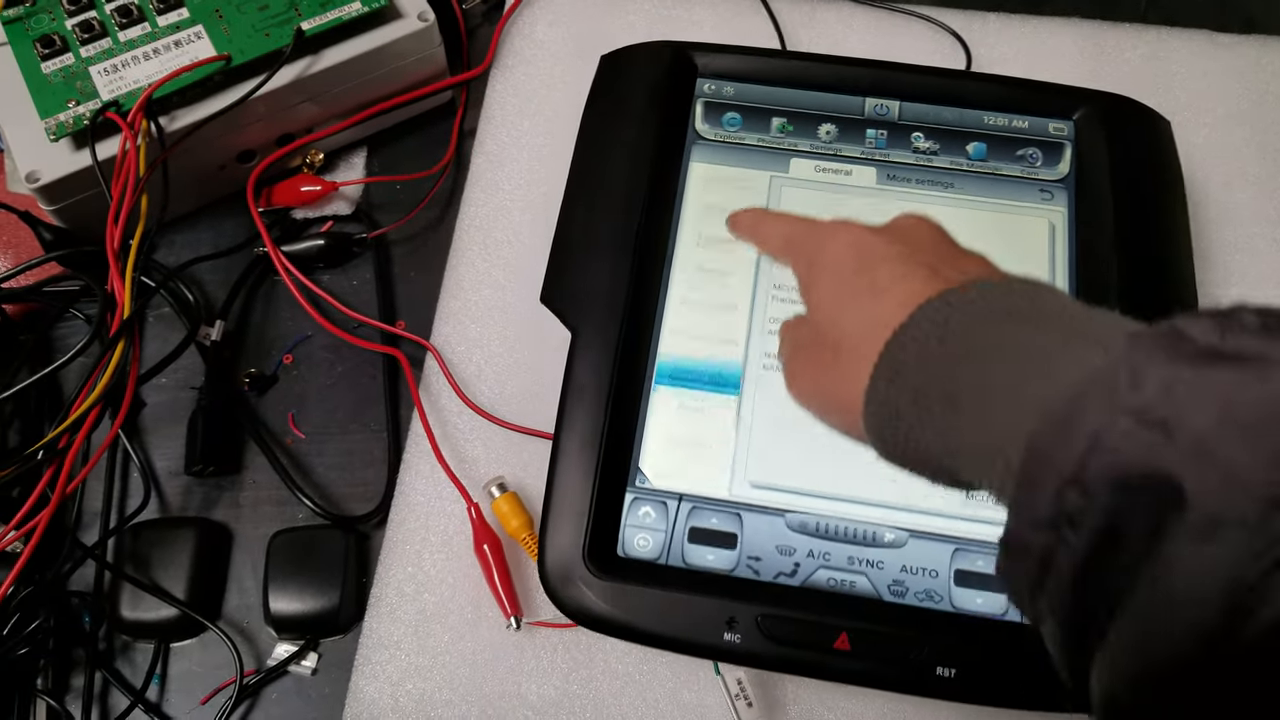
- Enter Factory settings via System info, accepting the restore prompt, to reach the Car type list
left_click(736, 300)
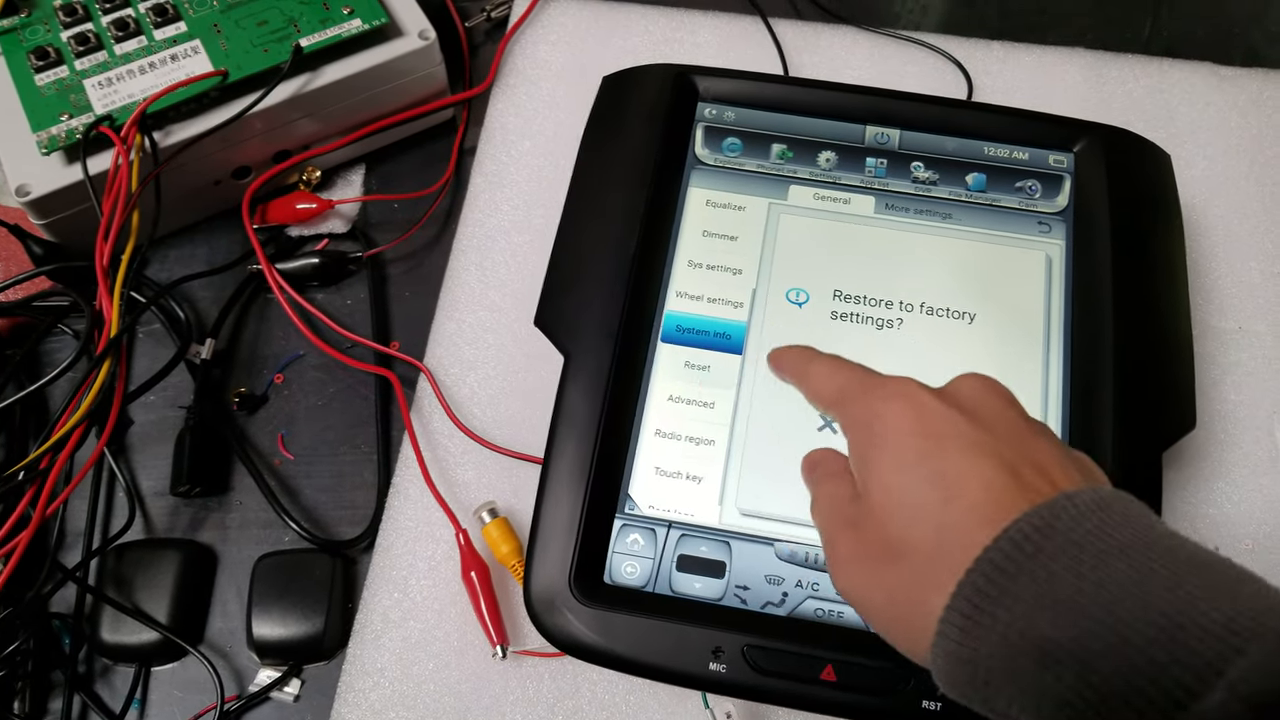
left_click(828, 424)
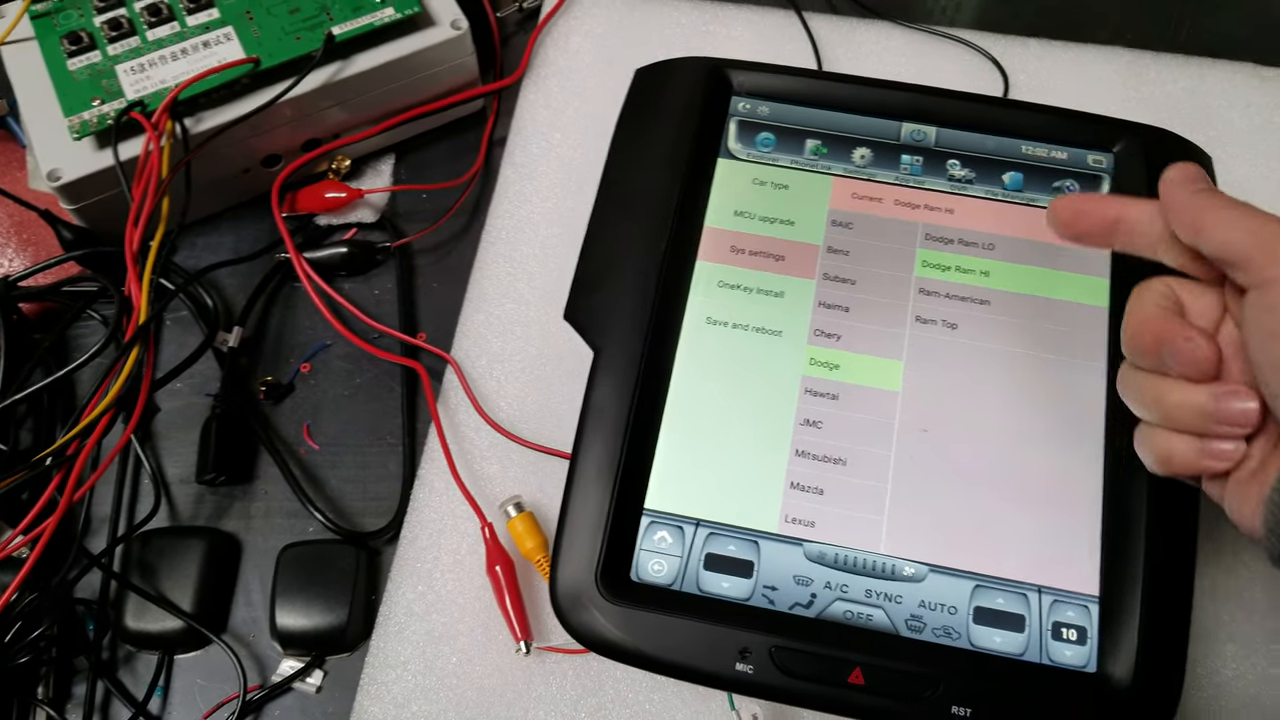
- Review the Elimination parameter in Sys settings, then apply Save and reboot
left_click(762, 256)
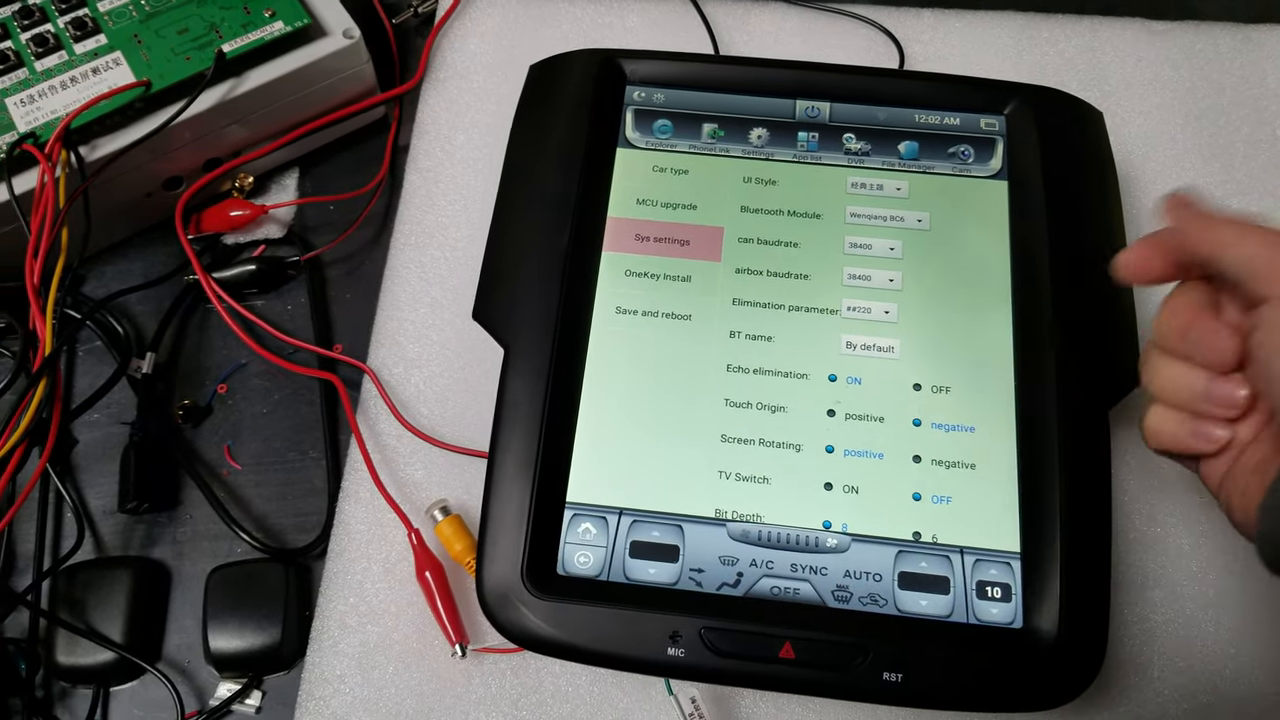
left_click(888, 312)
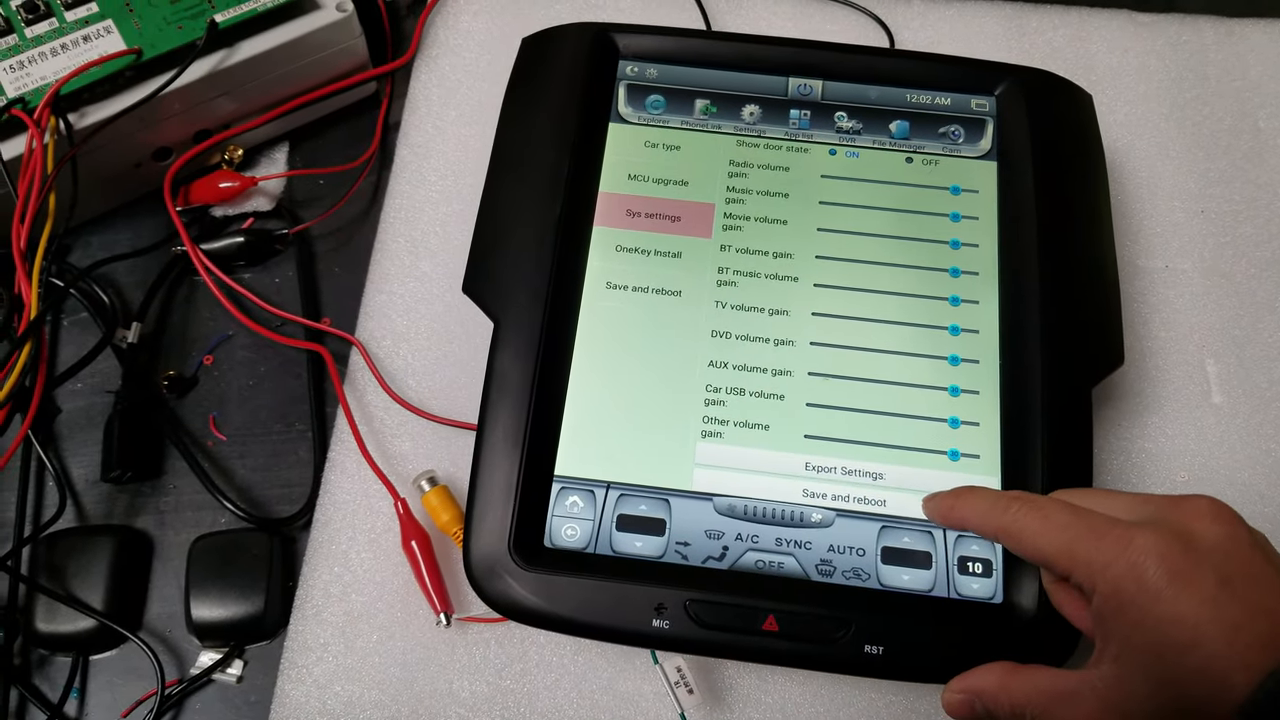
left_click(844, 500)
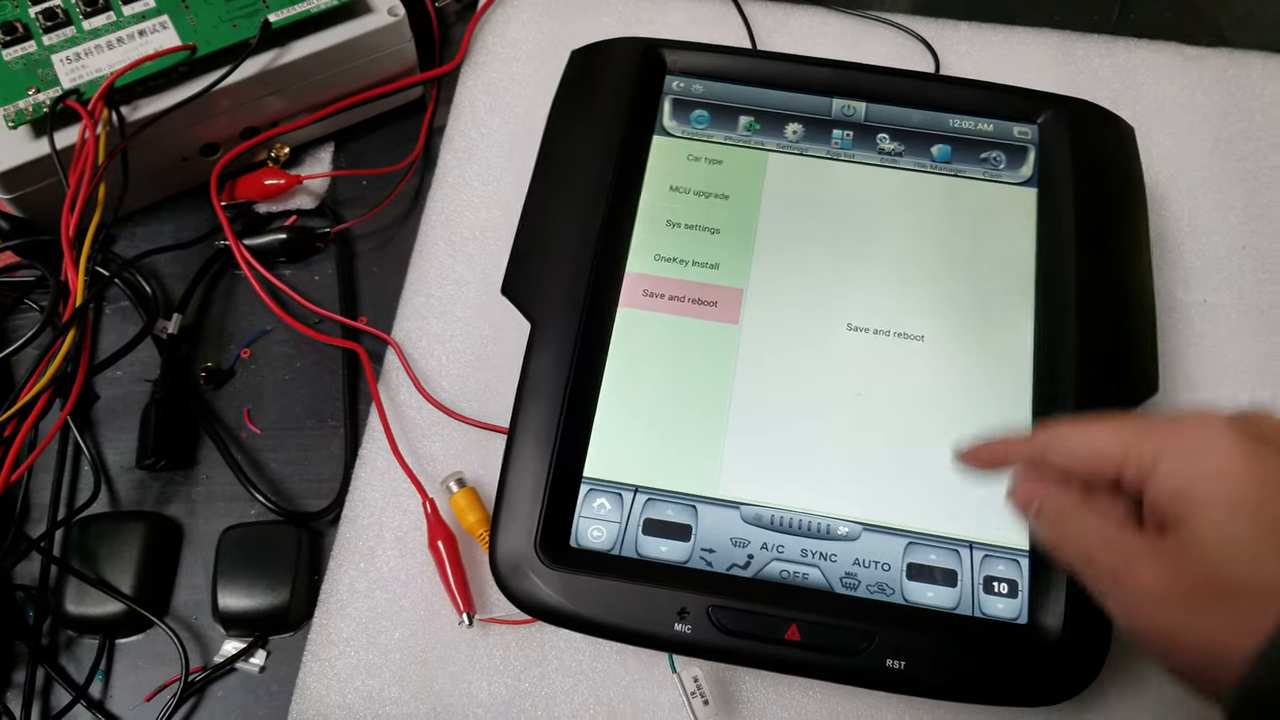